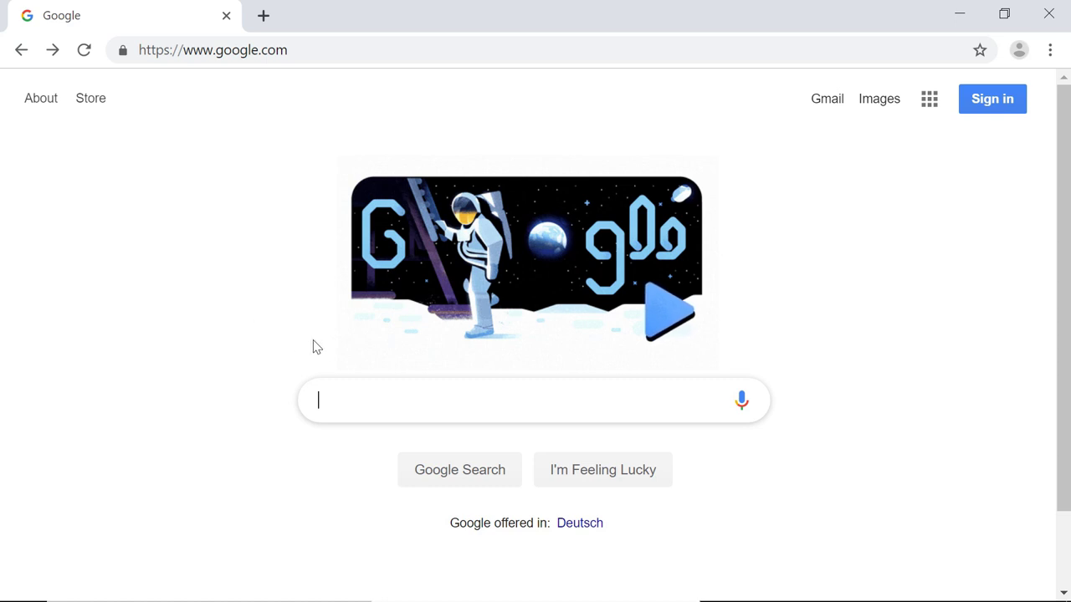
Step: Search Google for 'apache maven' to list the official Apache Maven site
type("ap")
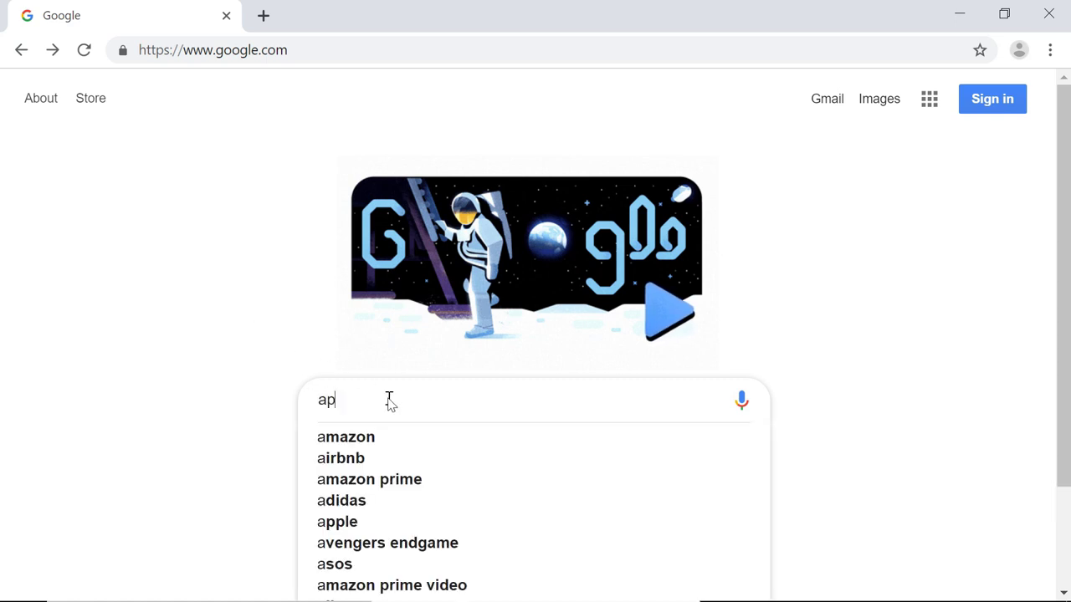
key("Return")
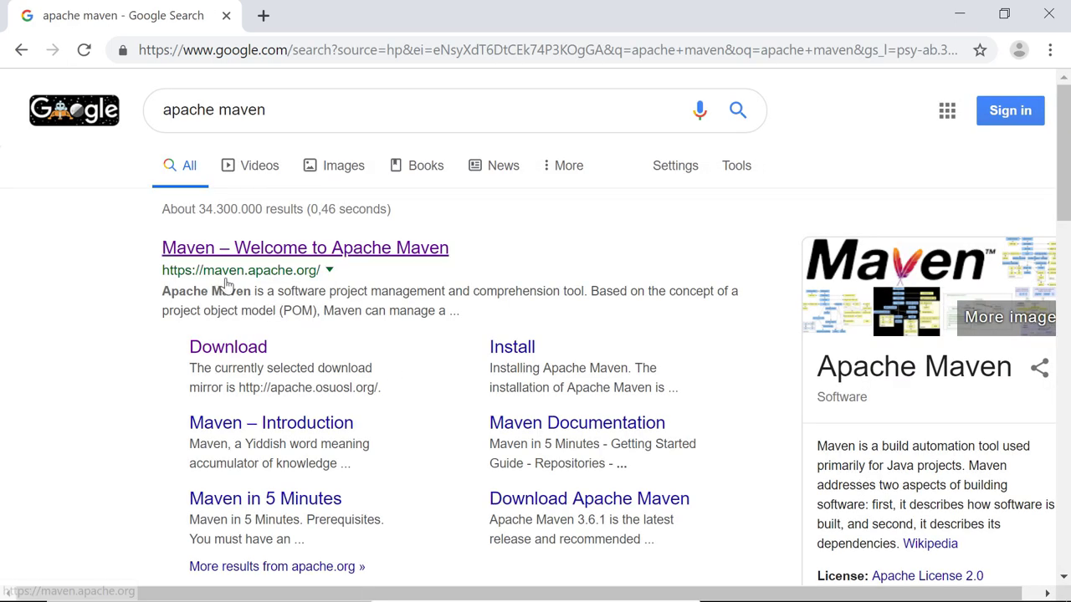
mouse_move(305, 266)
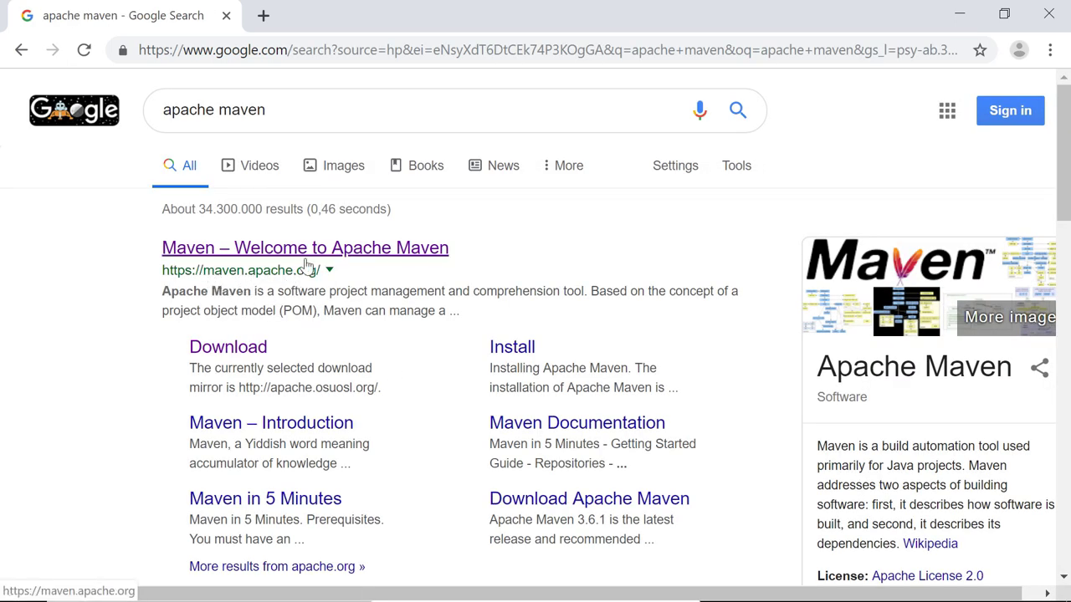
Step: From the maven.apache.org result, reach the Maven 3.6.1 download page's Files table of archives
left_click(304, 248)
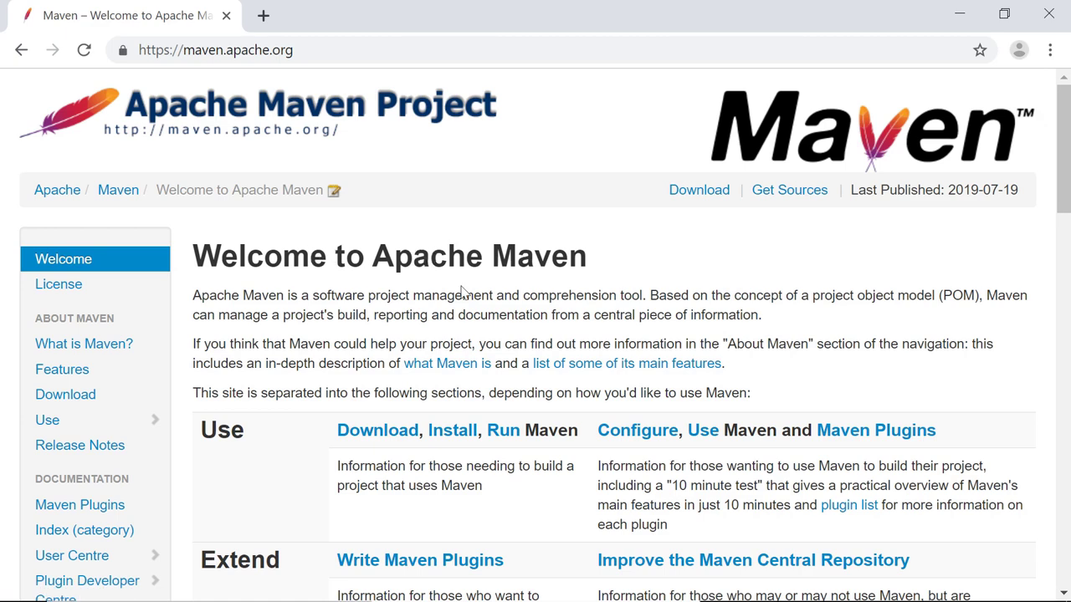
scroll("down", 3)
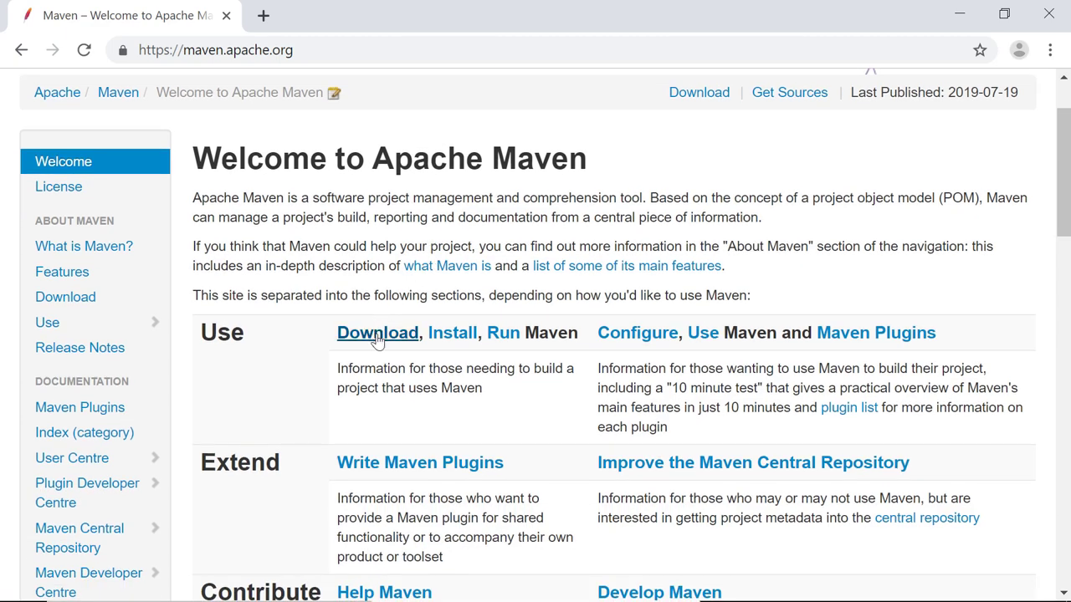
left_click(376, 331)
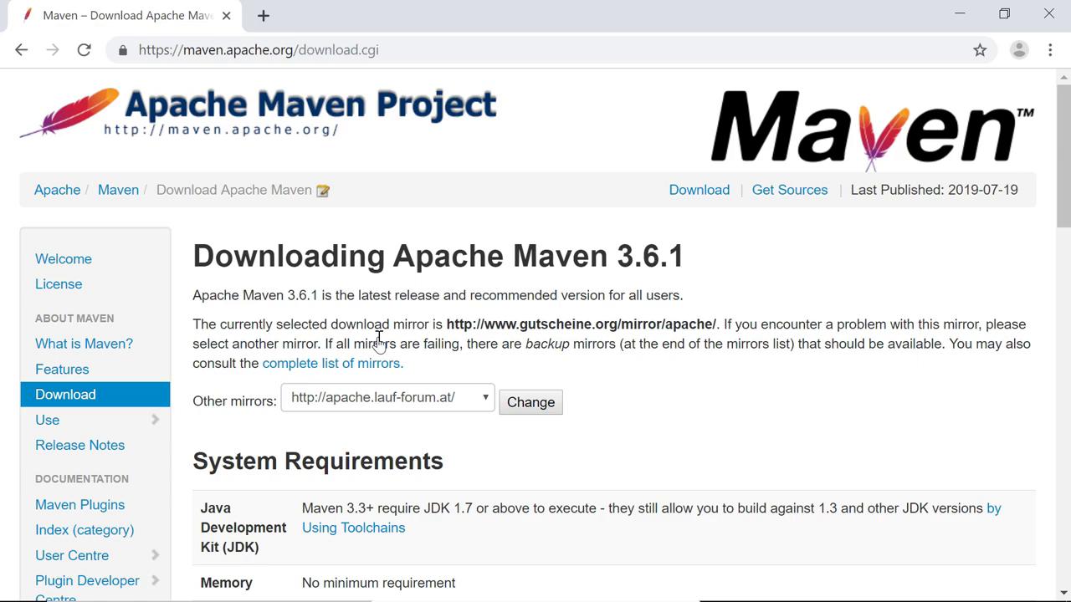
scroll("down", 3)
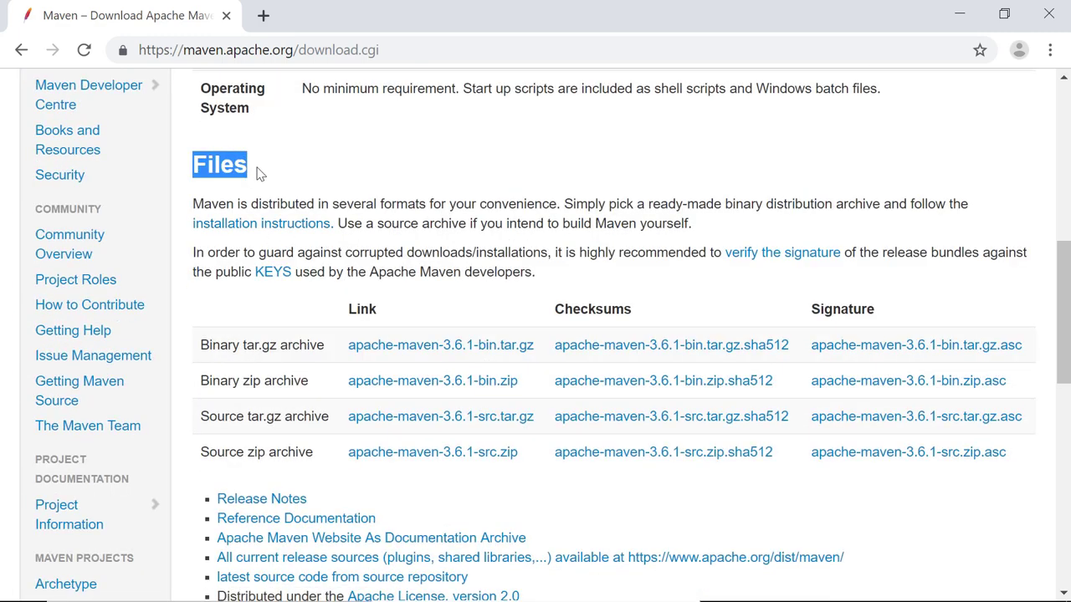
scroll("down", 3)
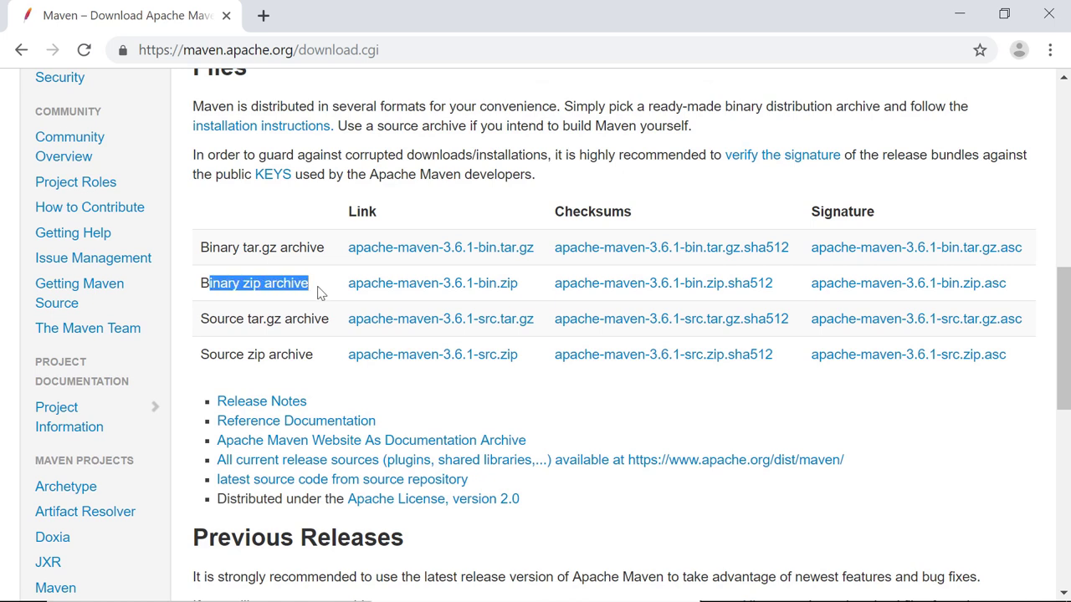
mouse_move(432, 283)
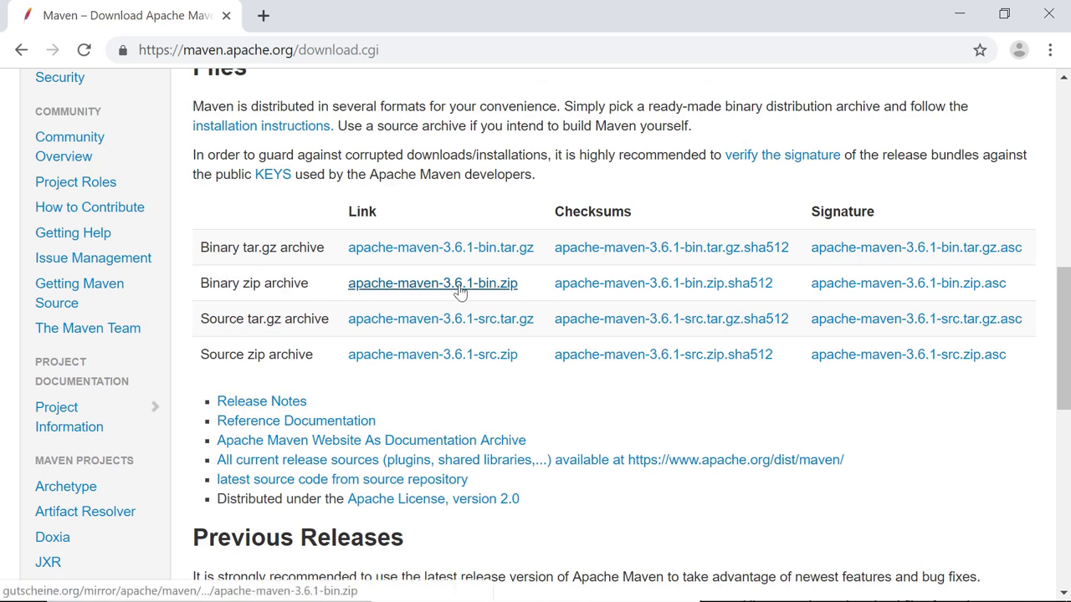
Step: Download apache-maven-3.6.1-bin.zip and show the finished download's options
left_click(432, 283)
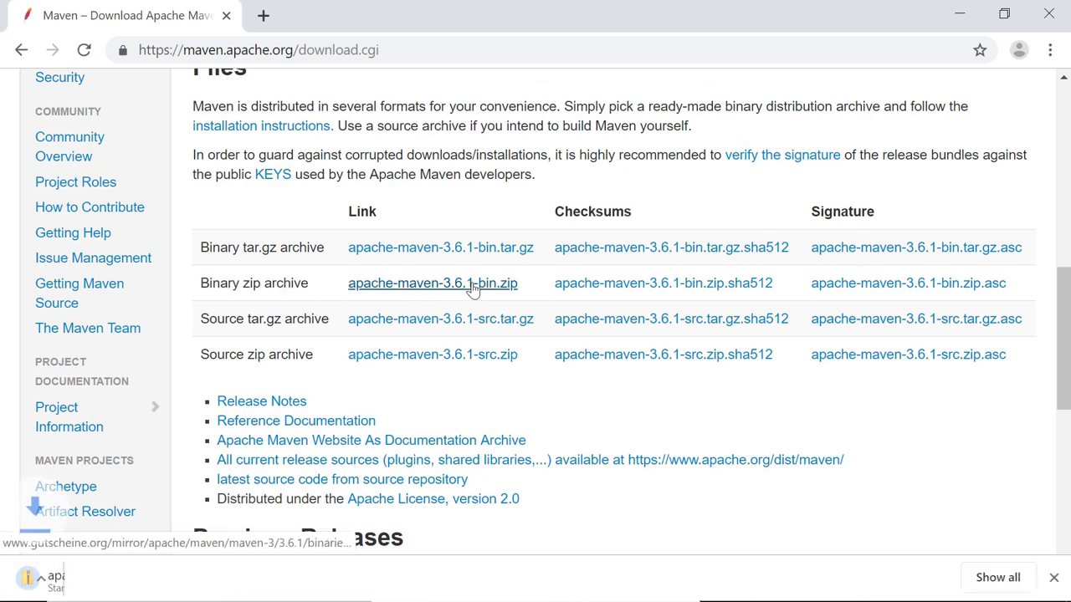
left_click(431, 282)
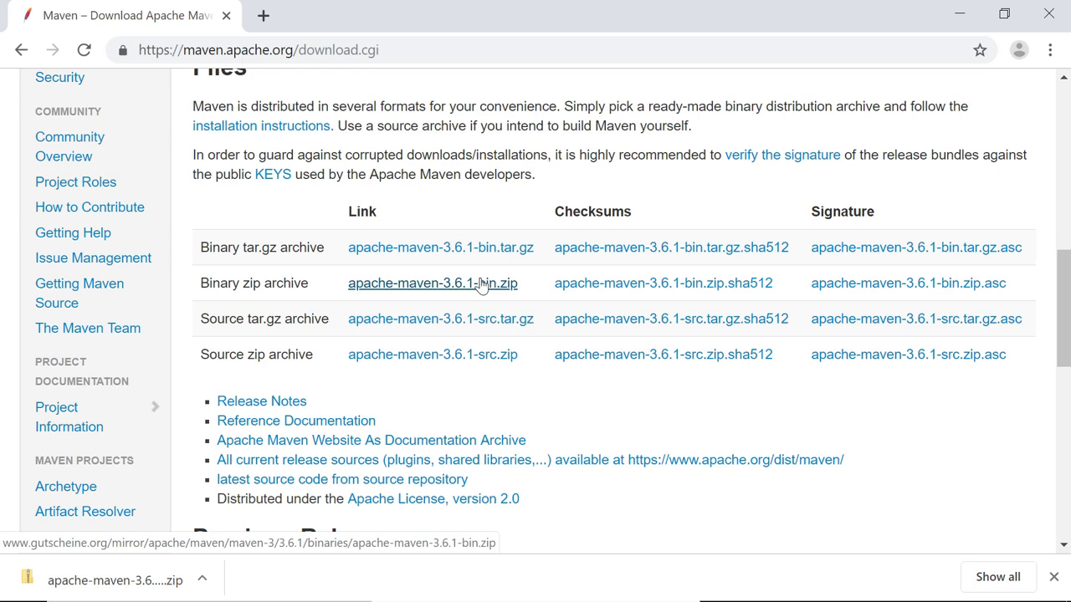
mouse_move(226, 522)
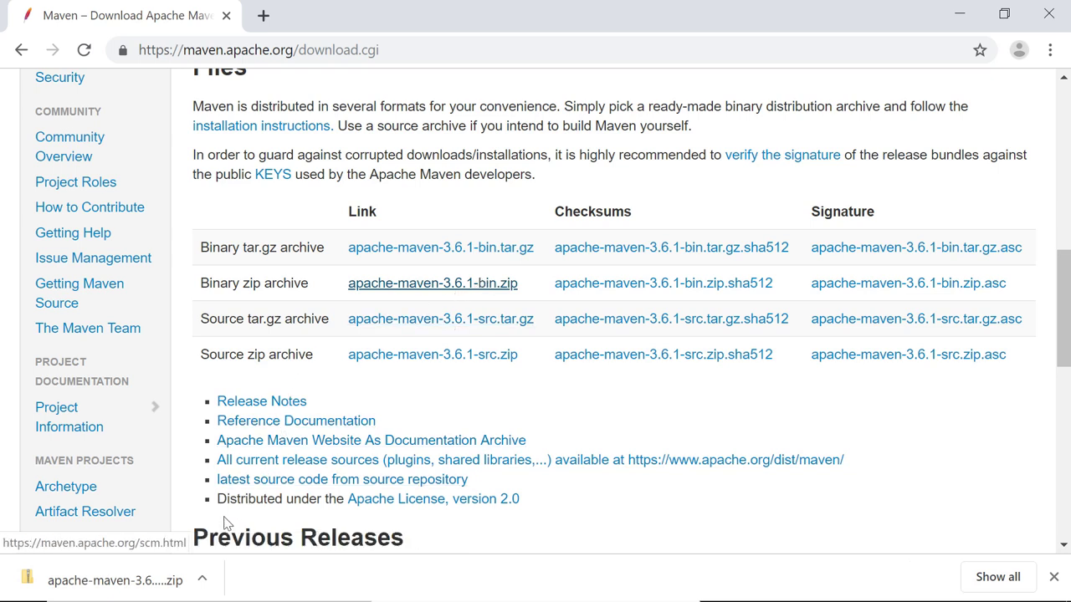
left_click(201, 579)
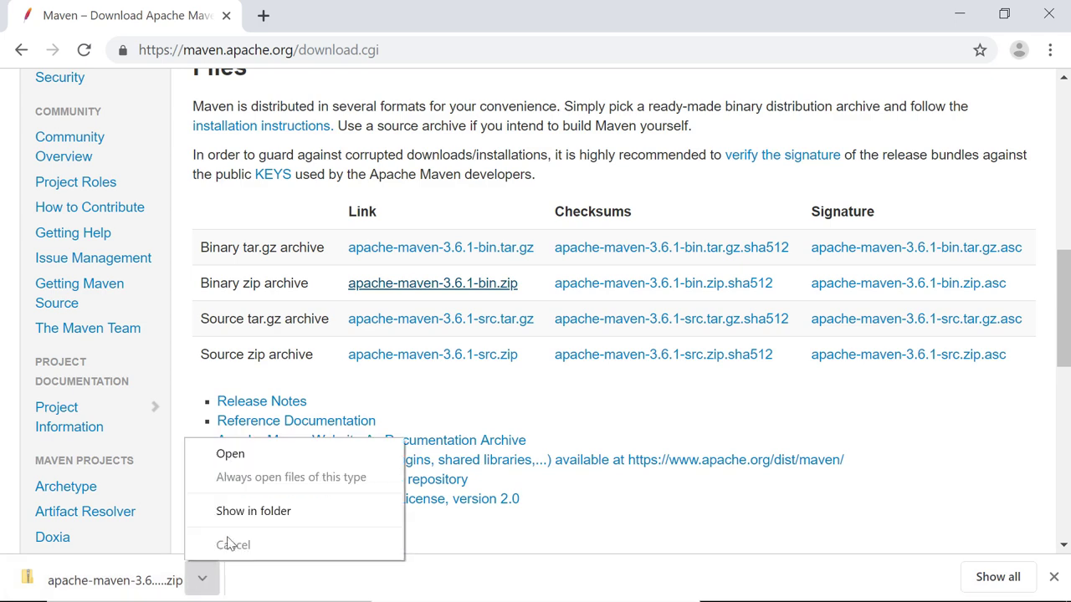
Step: Show the zip in its folder and extract all its files into C:\dev
left_click(254, 512)
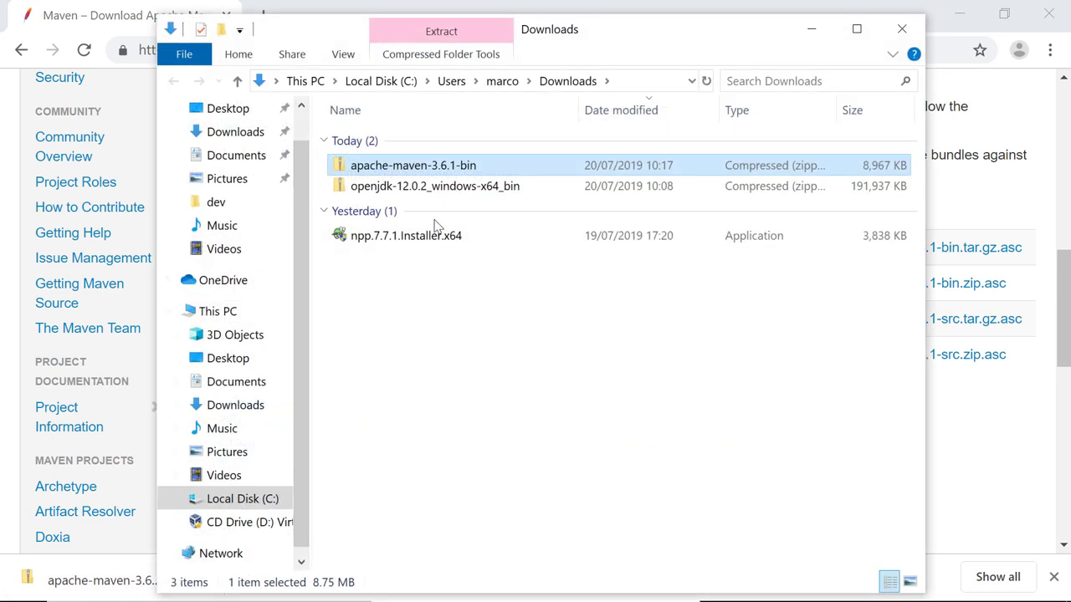
right_click(411, 166)
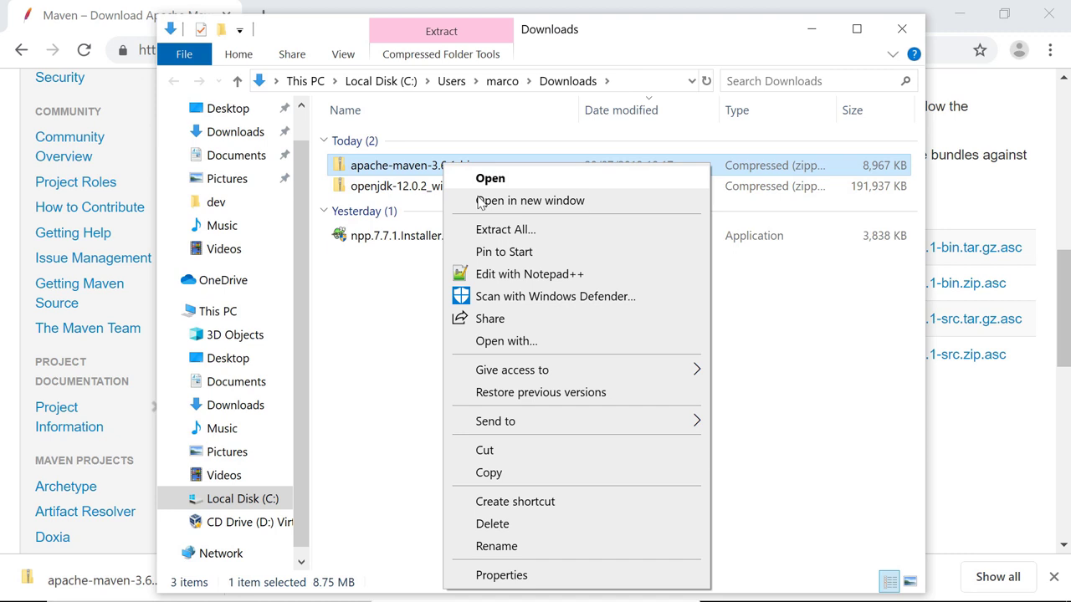
left_click(506, 229)
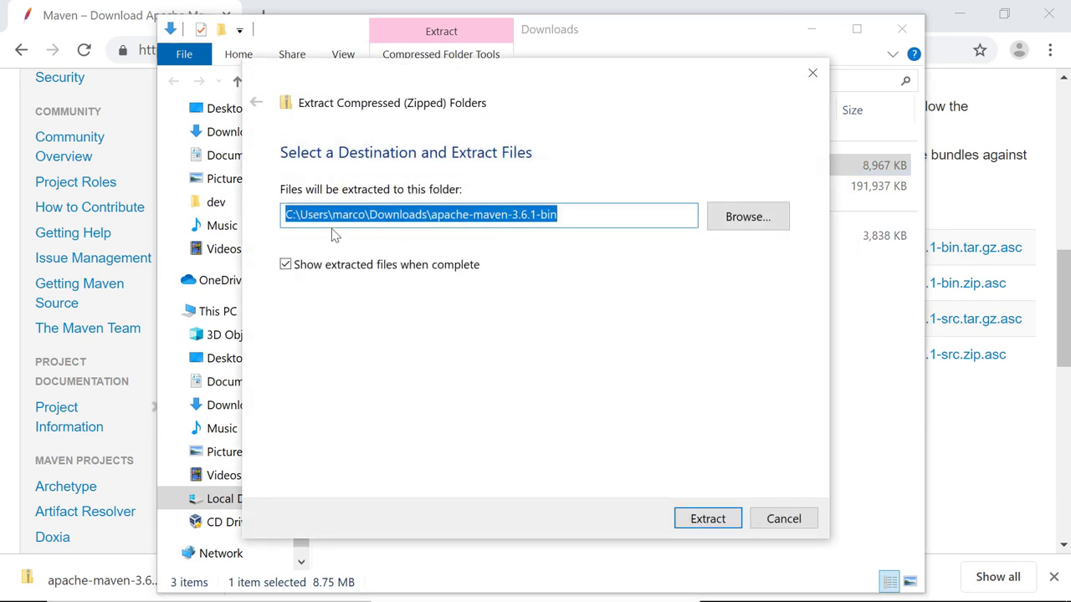
type("C:\\d")
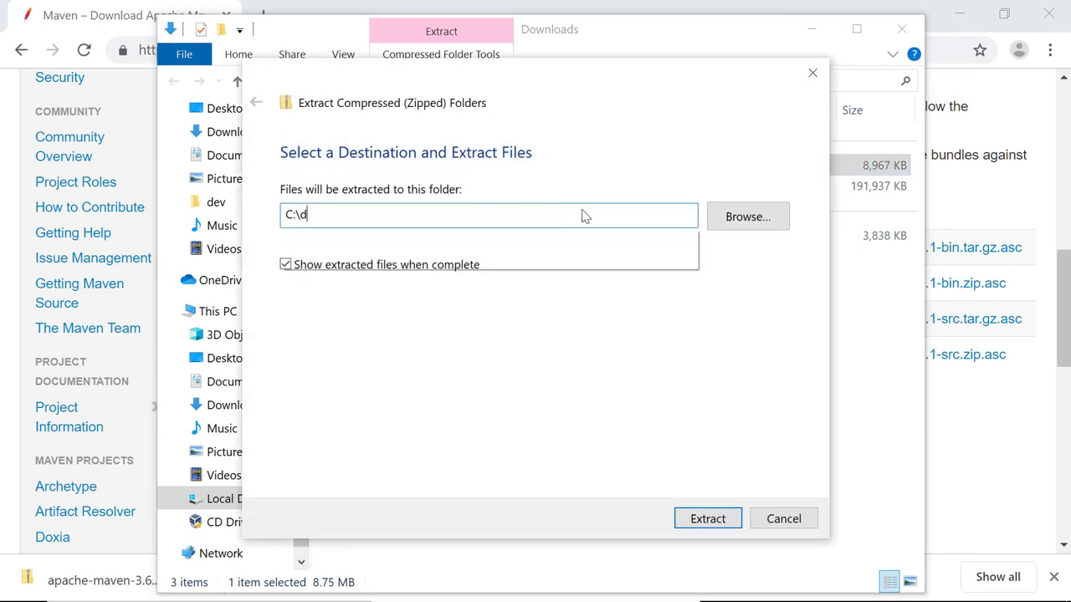
type("ev")
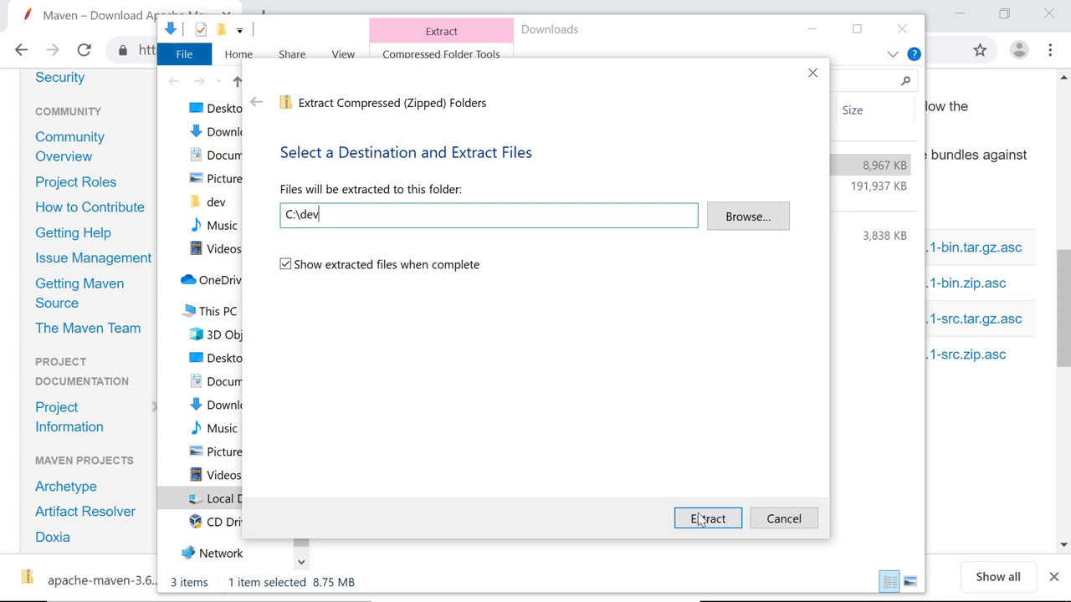
left_click(706, 519)
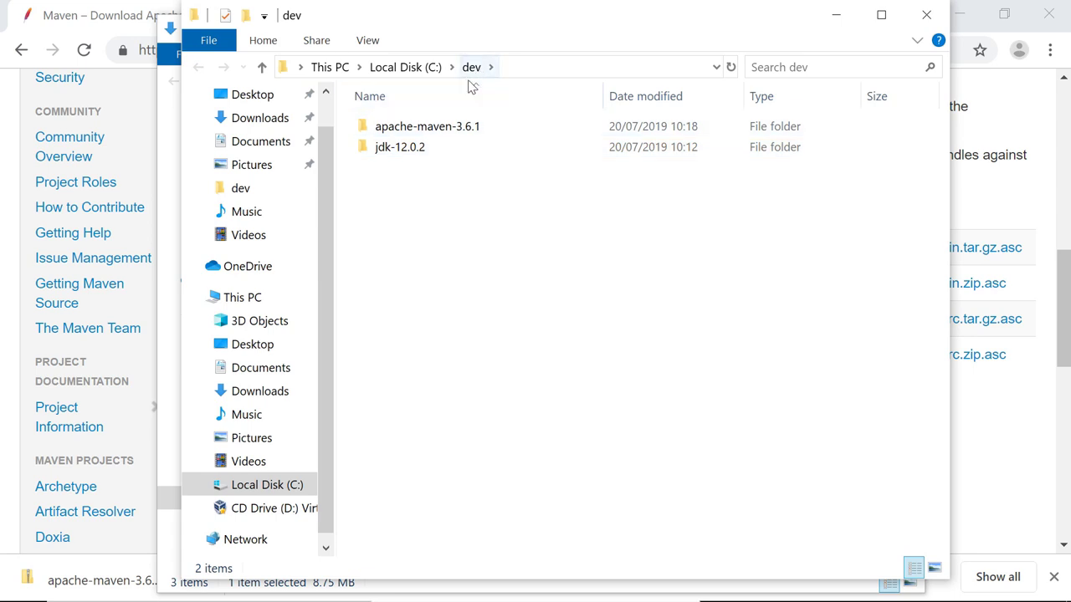
Step: Go into C:\dev\apache-maven-3.6.1\bin, where the mvn and mvnDebug scripts live
double_click(427, 127)
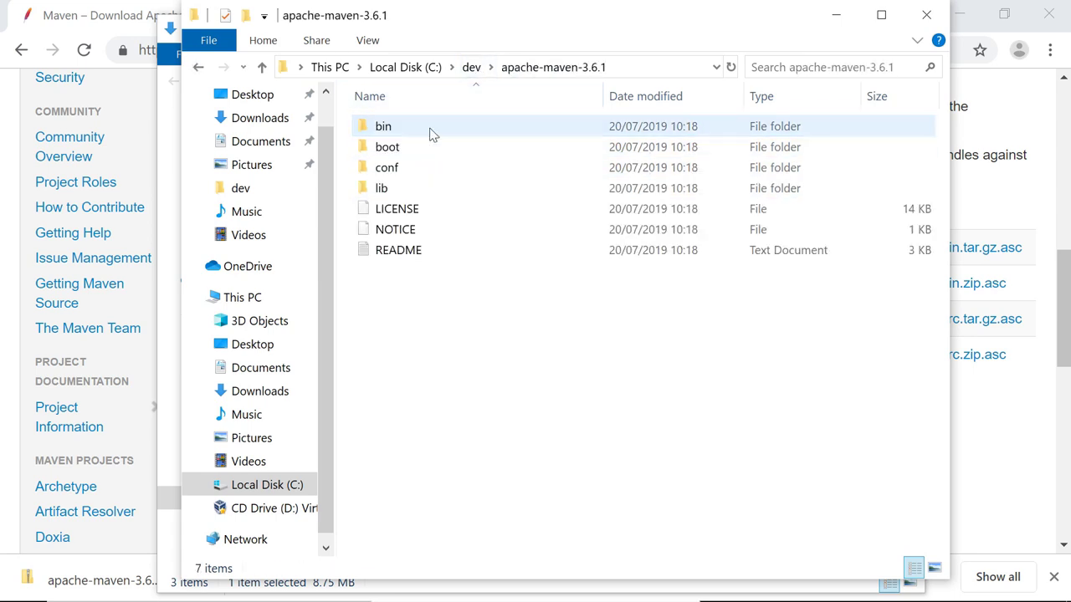
double_click(383, 125)
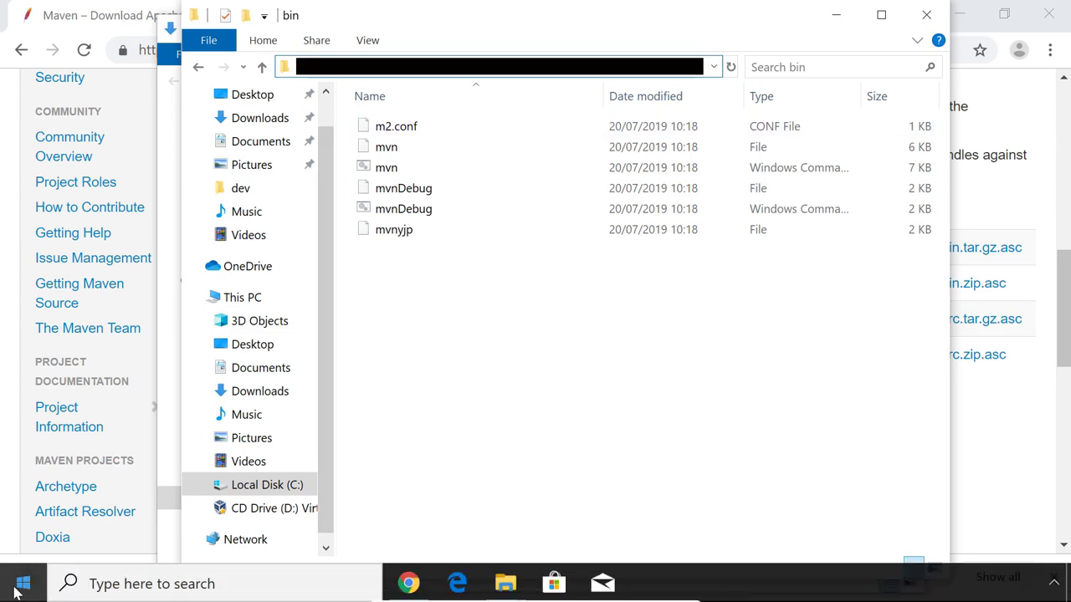
Step: Add C:\dev\apache-maven-3.6.1\bin as a new entry in the user Path variable and save it
type("envi")
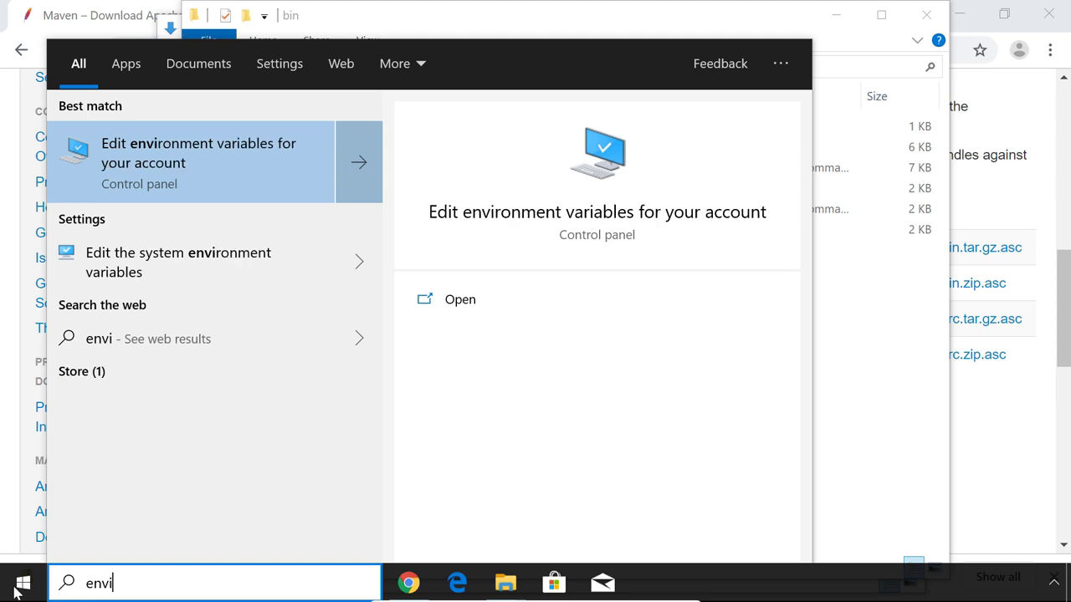
left_click(198, 152)
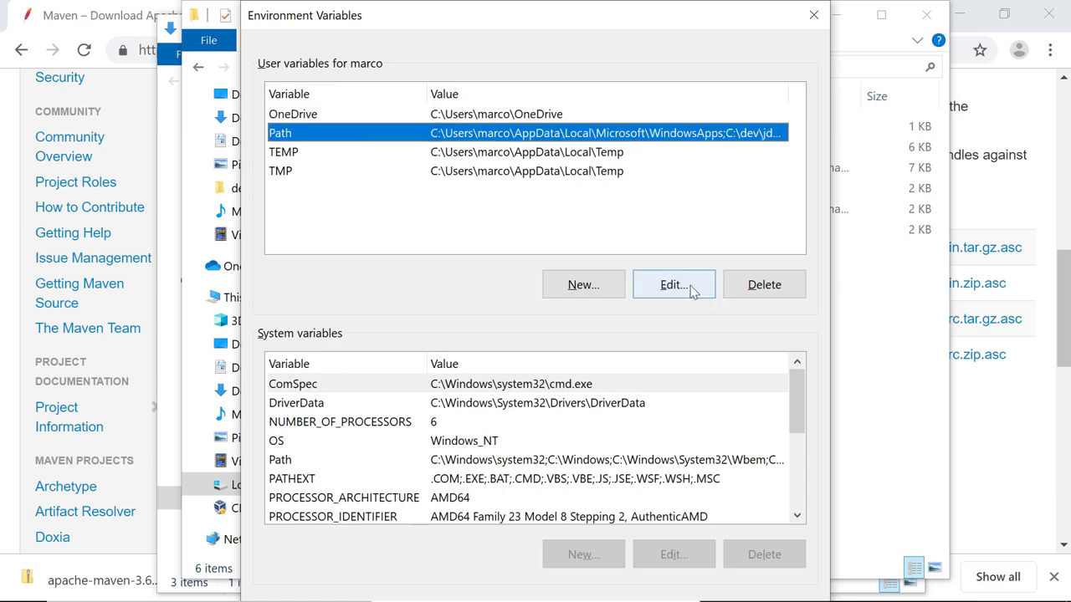
left_click(672, 284)
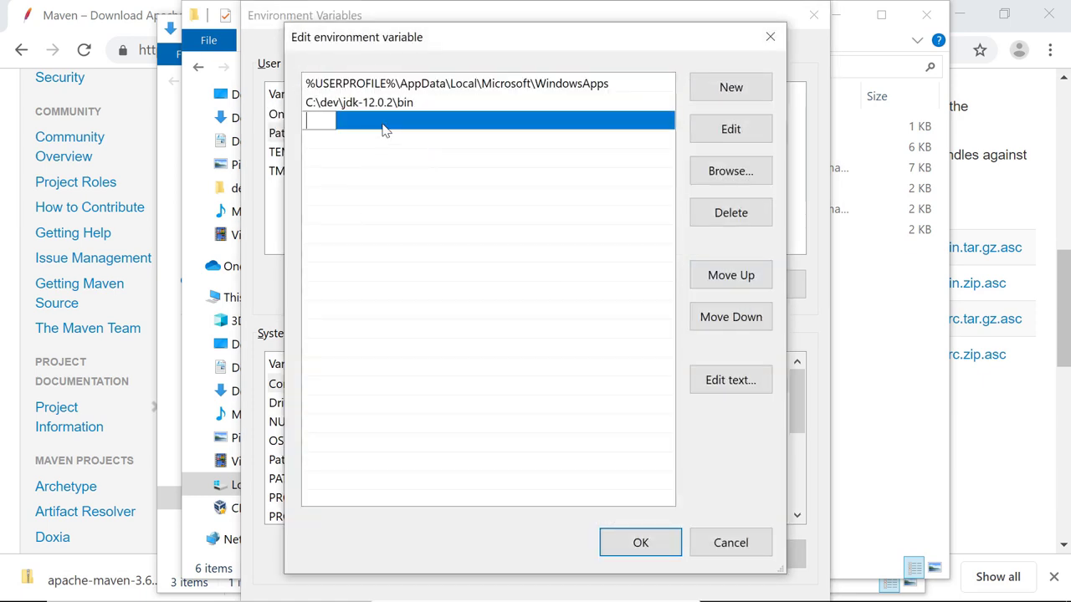
type("C:\\dev\\apache-maven-3.6.1\\bin")
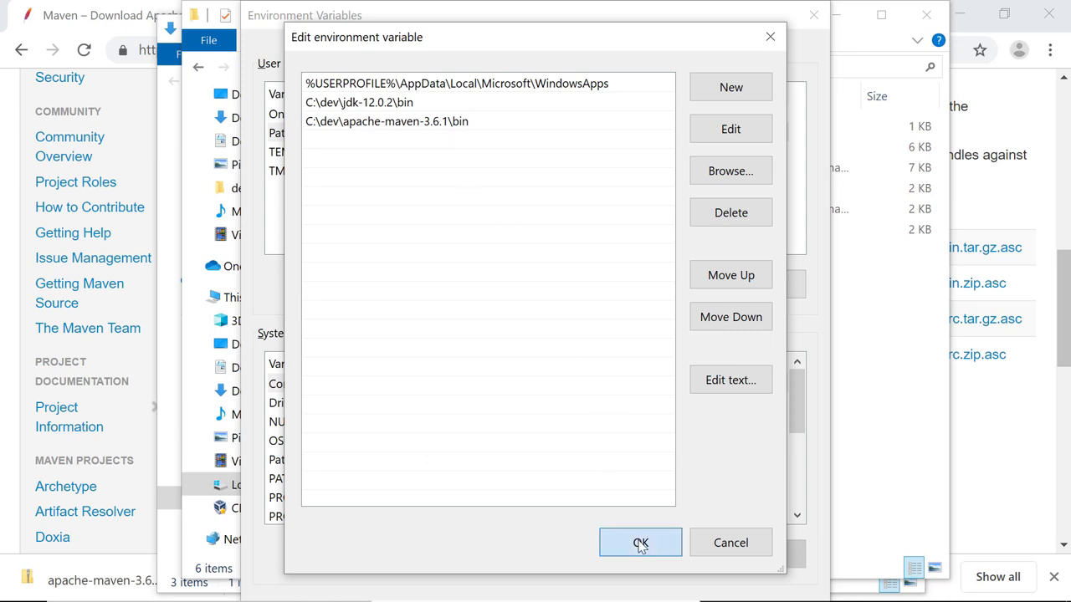
left_click(639, 542)
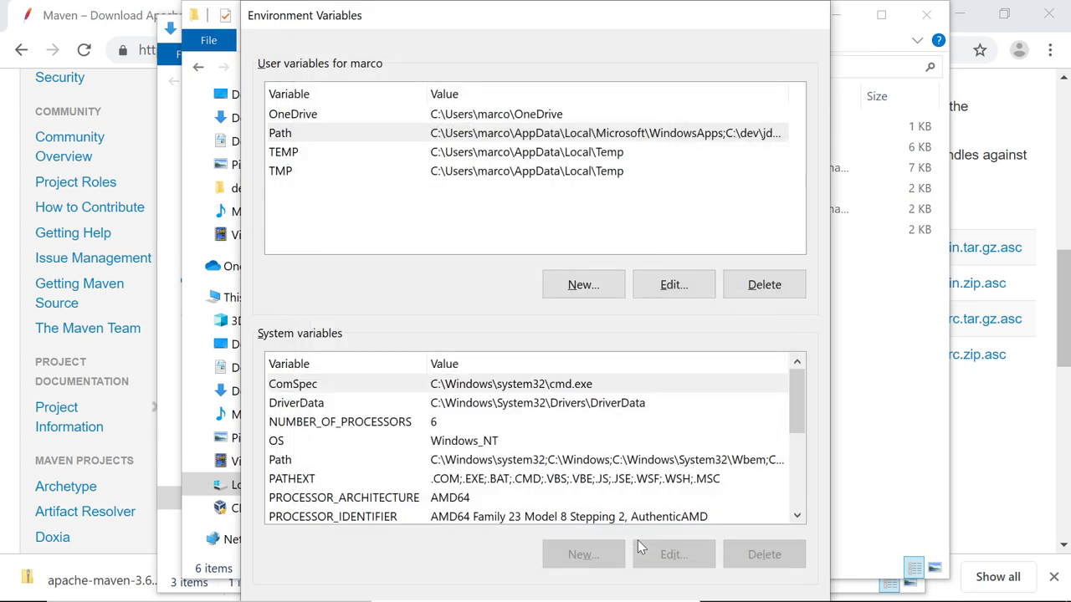
left_click(23, 582)
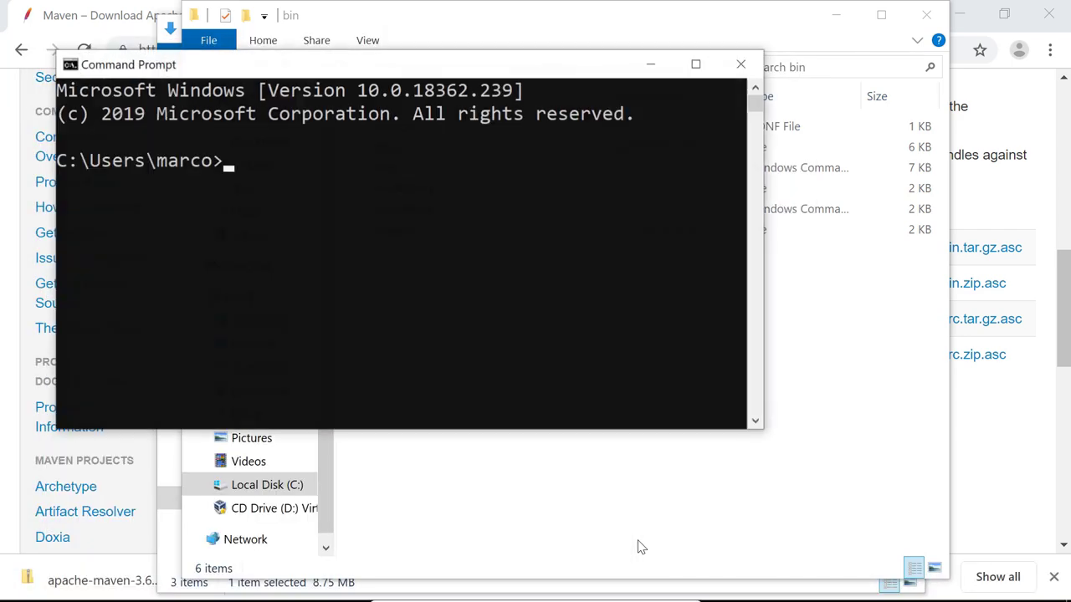
Step: Run 'mvn --version' so it reports Apache Maven 3.6.1 with Java 12.0.2
type("mvn")
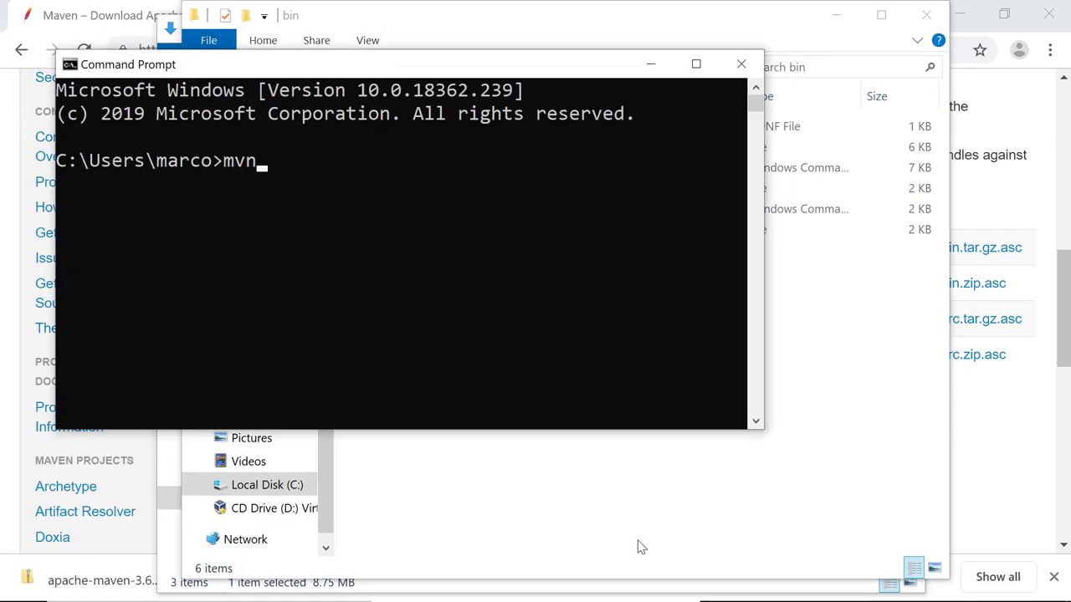
type("--ve")
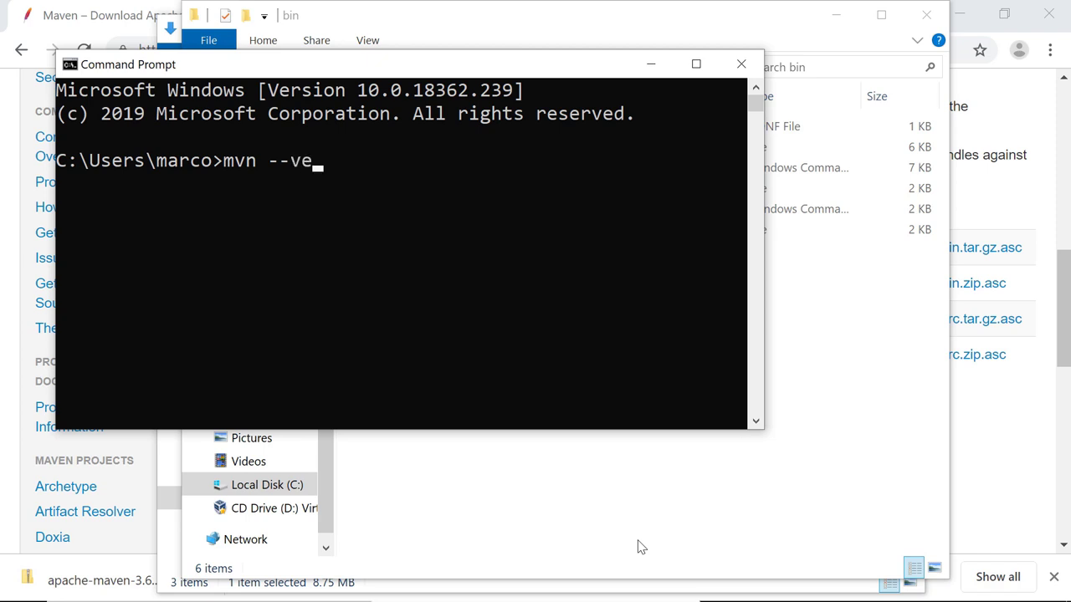
key("Return")
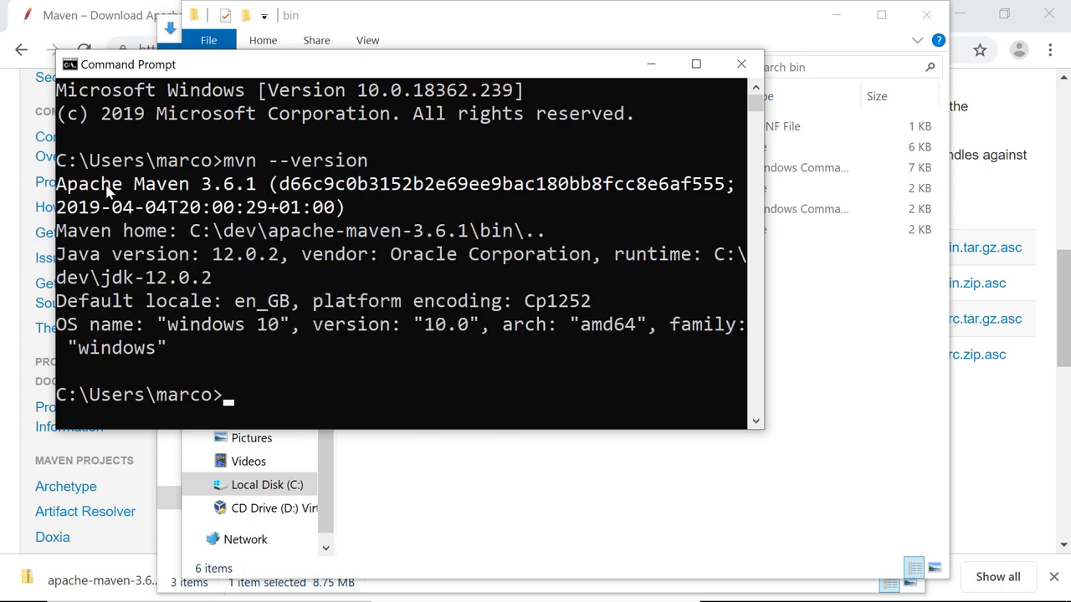
mouse_move(301, 193)
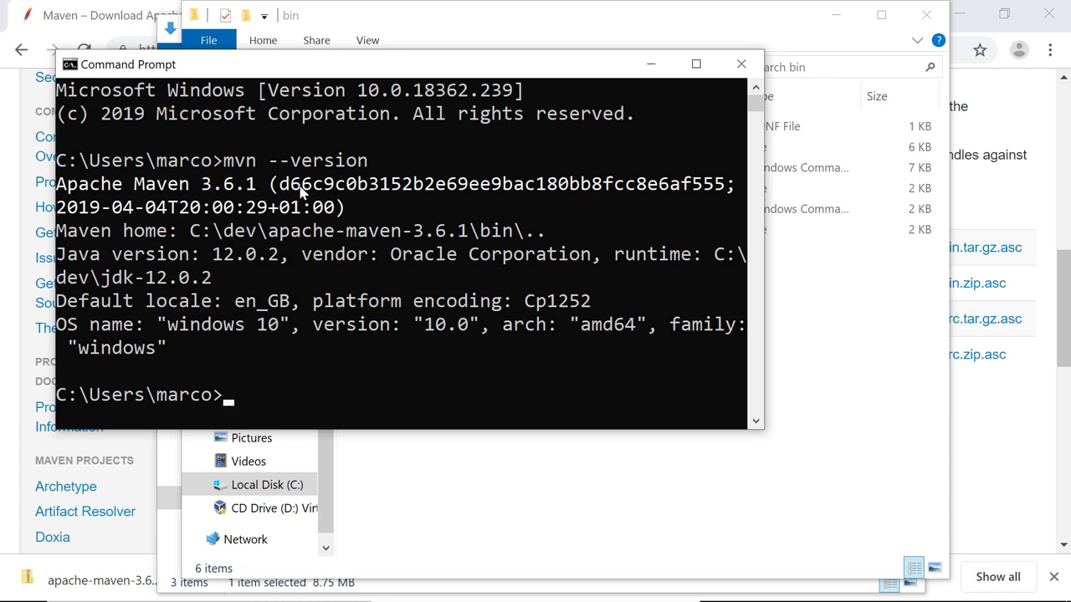